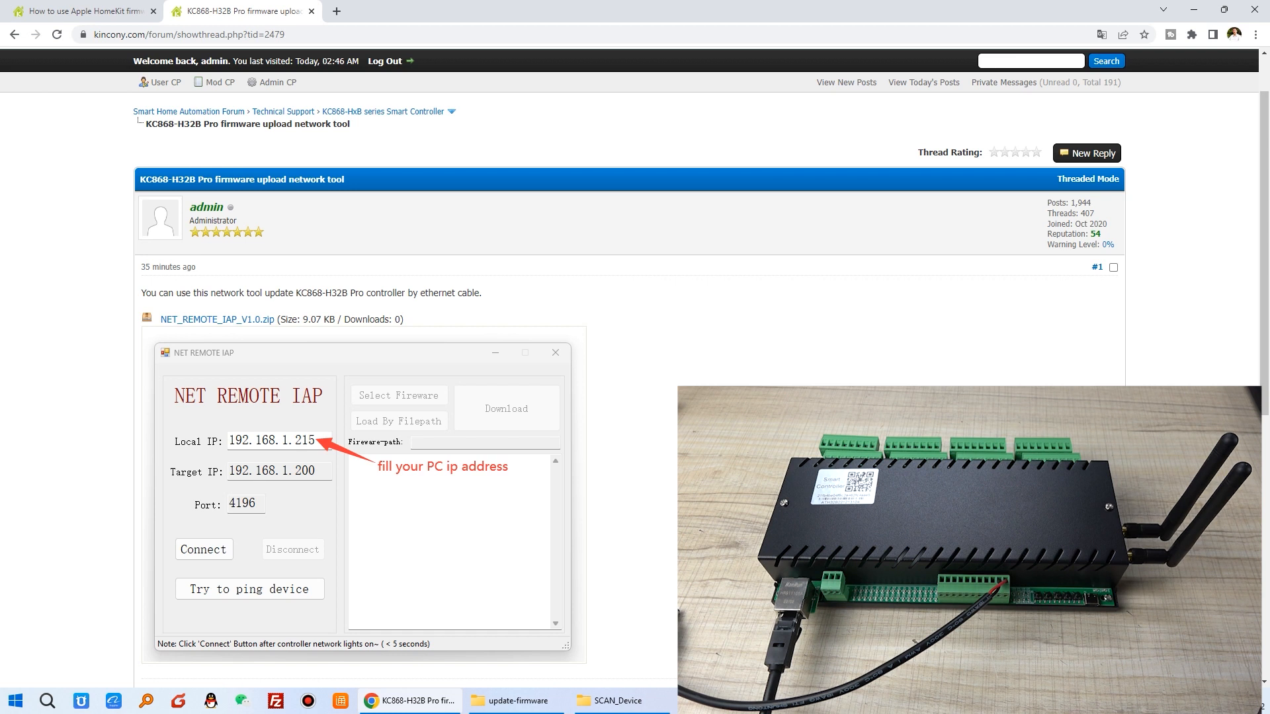
Highlight 'network tool' in the H32B Pro upload-tool post and scroll through the thread.
double_click(236, 293)
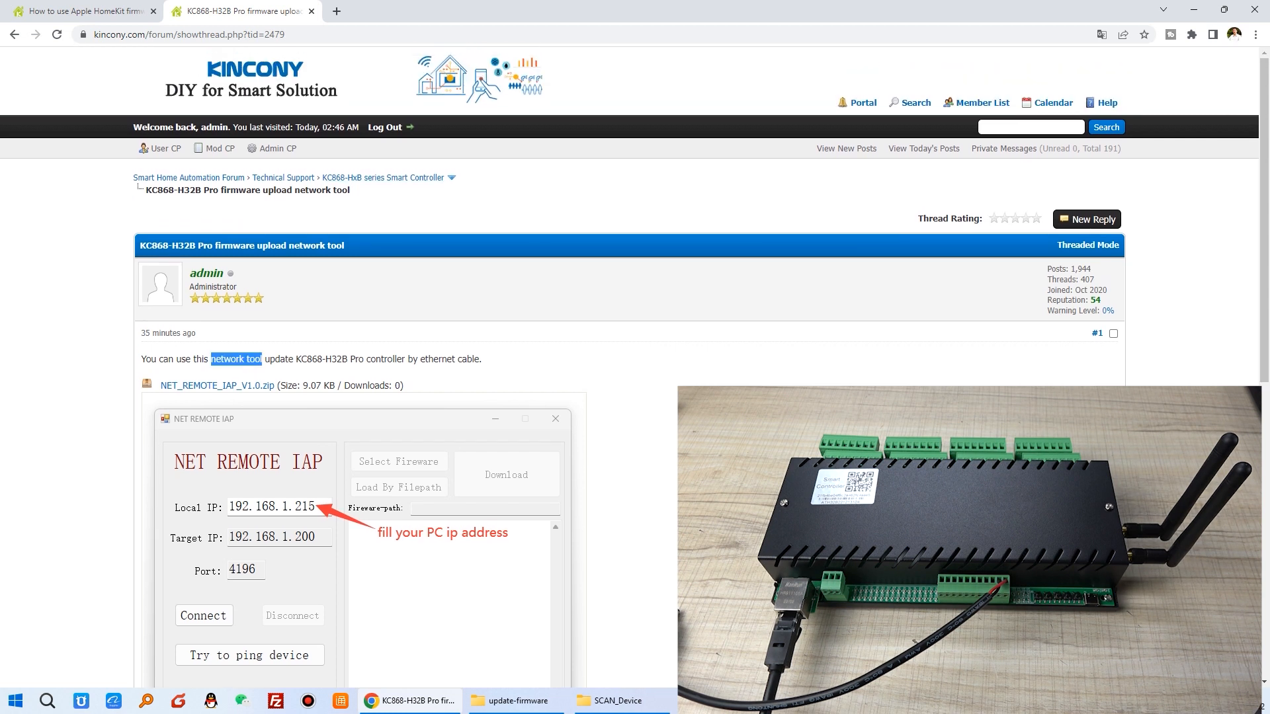
scroll(down, 3)
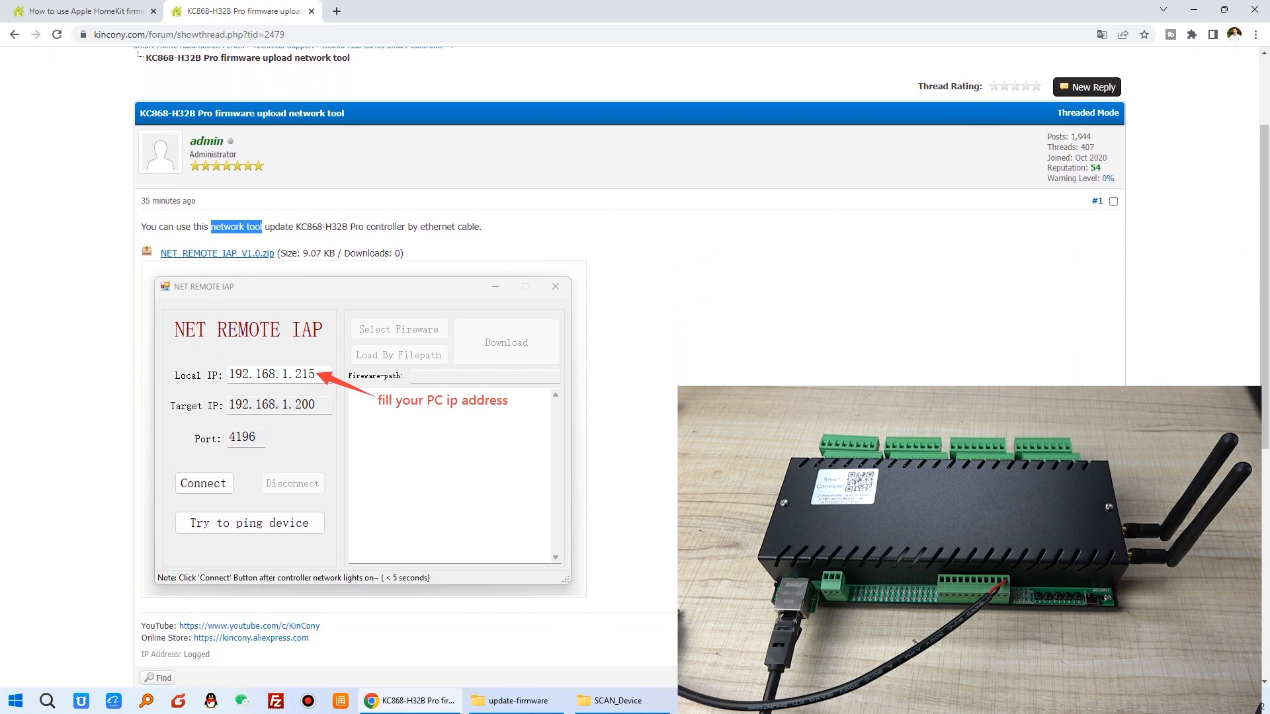
mouse_move(217, 253)
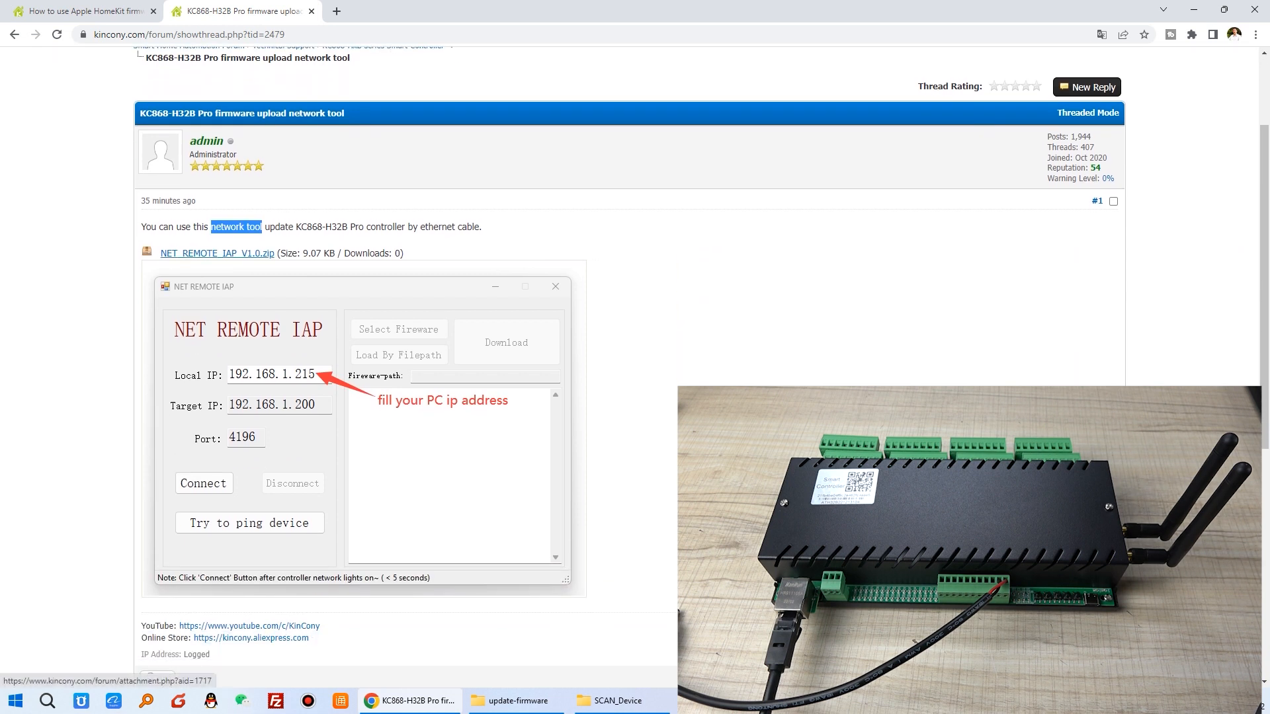
scroll(down, 3)
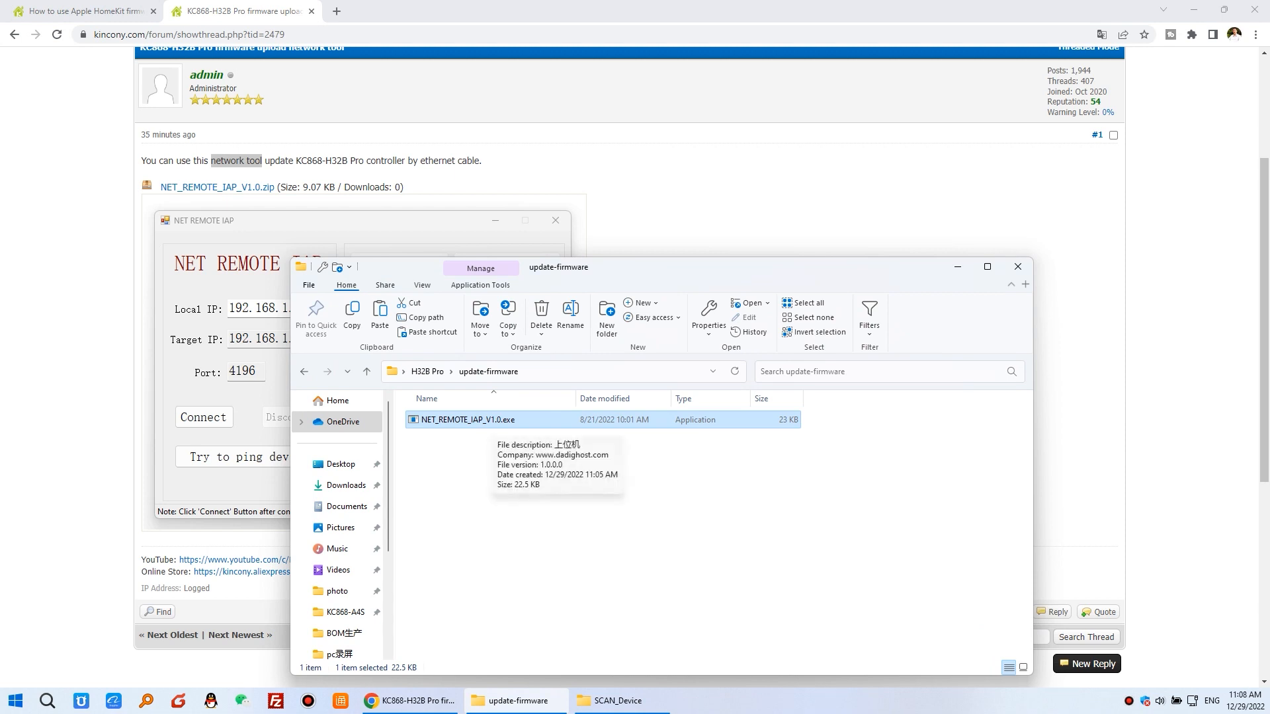
Run NET_REMOTE_IAP_V1.0.exe from the update-firmware folder.
double_click(465, 419)
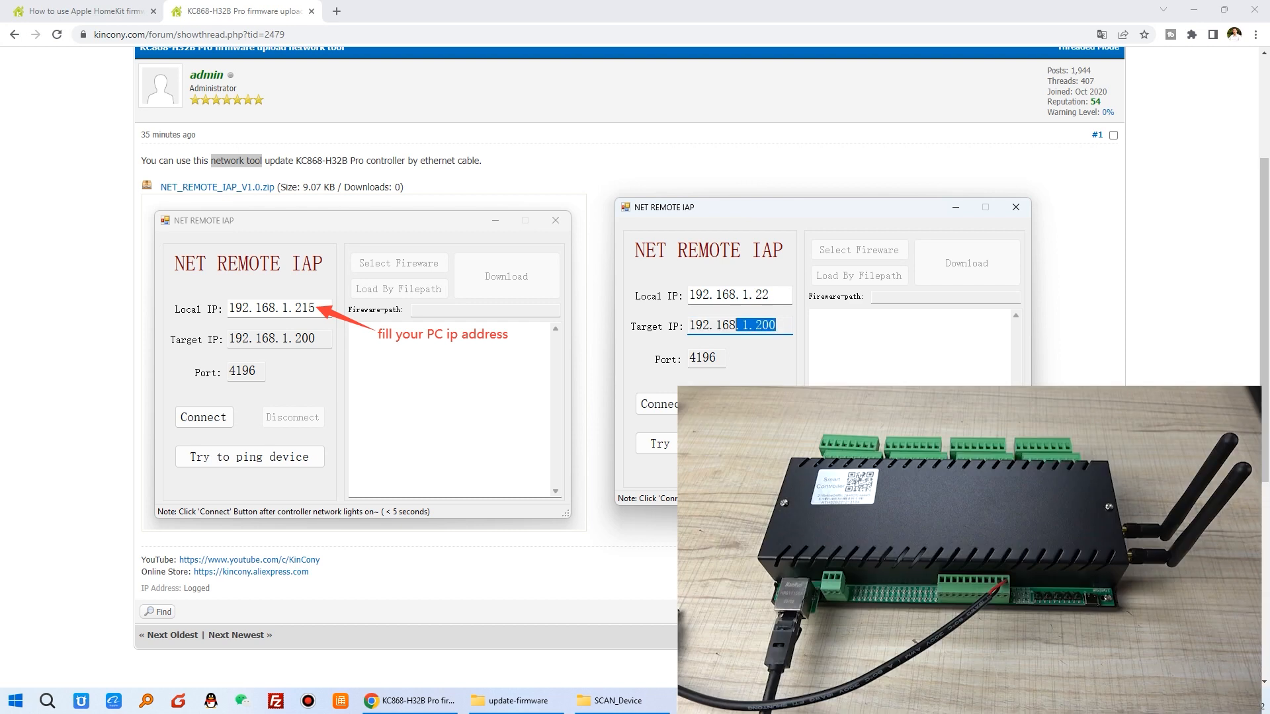
Check the 192.168.1.200 target IP, then run ipconfig in Command Prompt.
triple_click(729, 325)
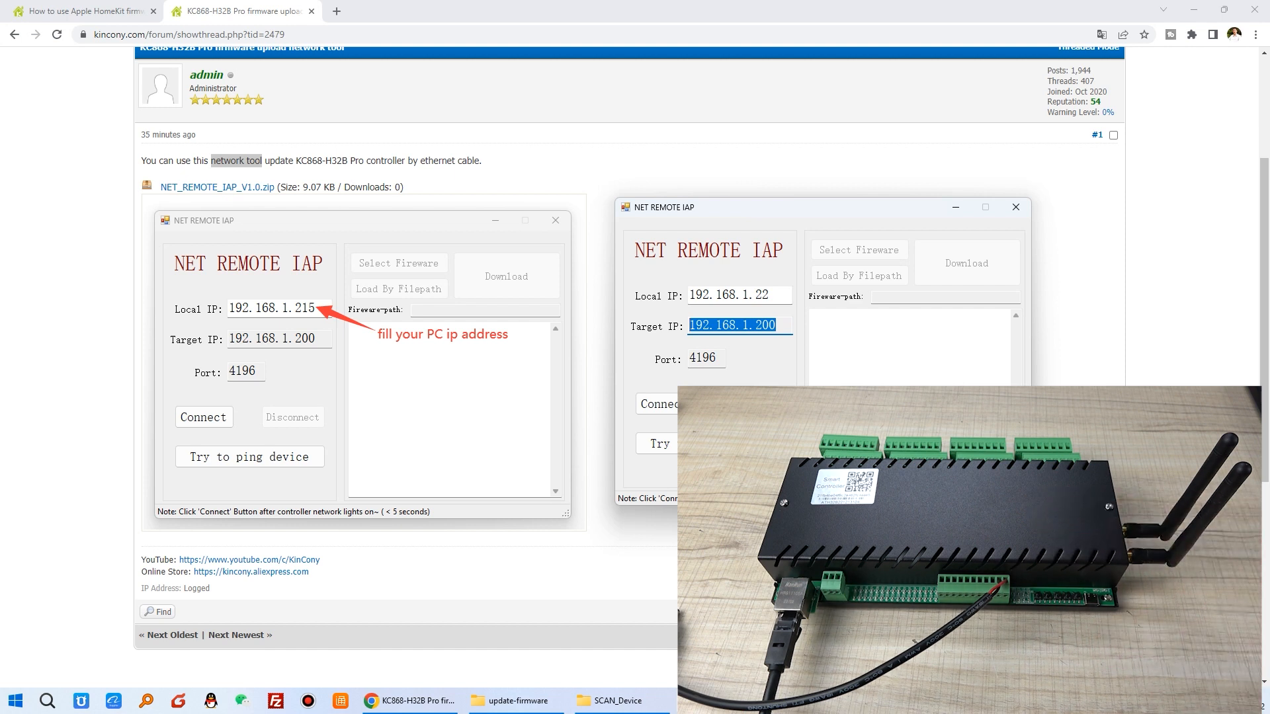
click(738, 295)
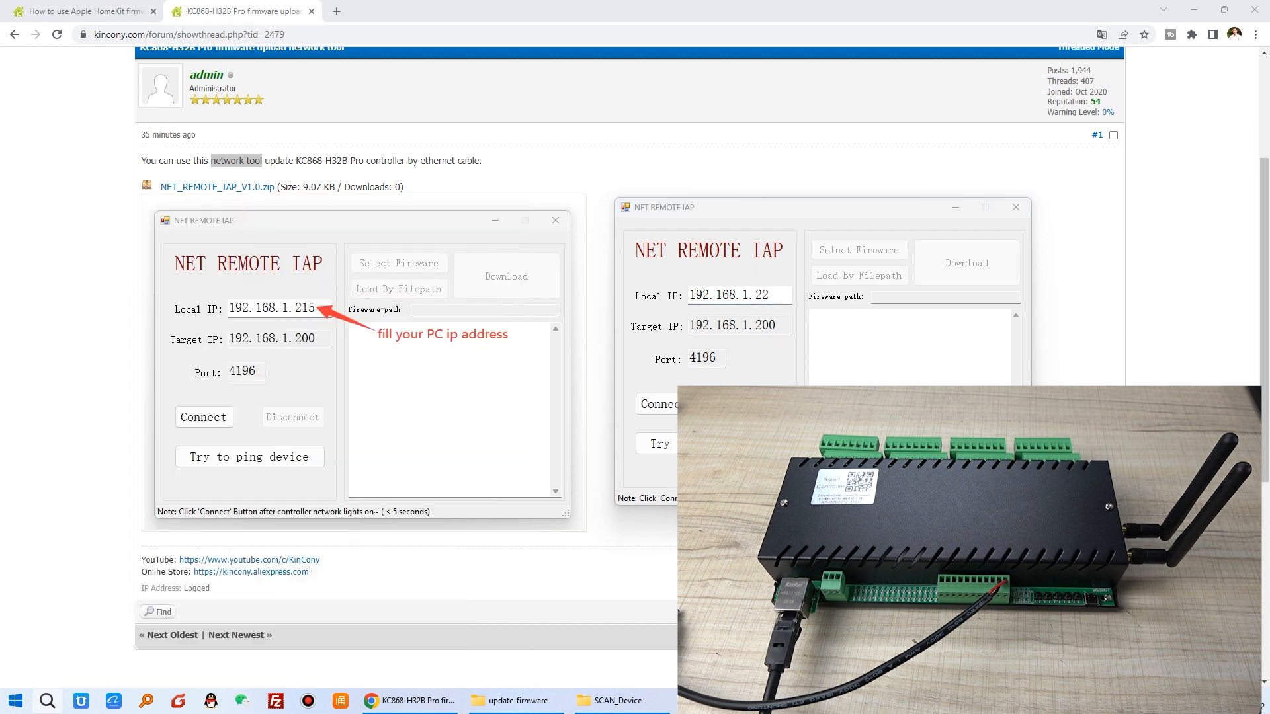
text(ipconfi)
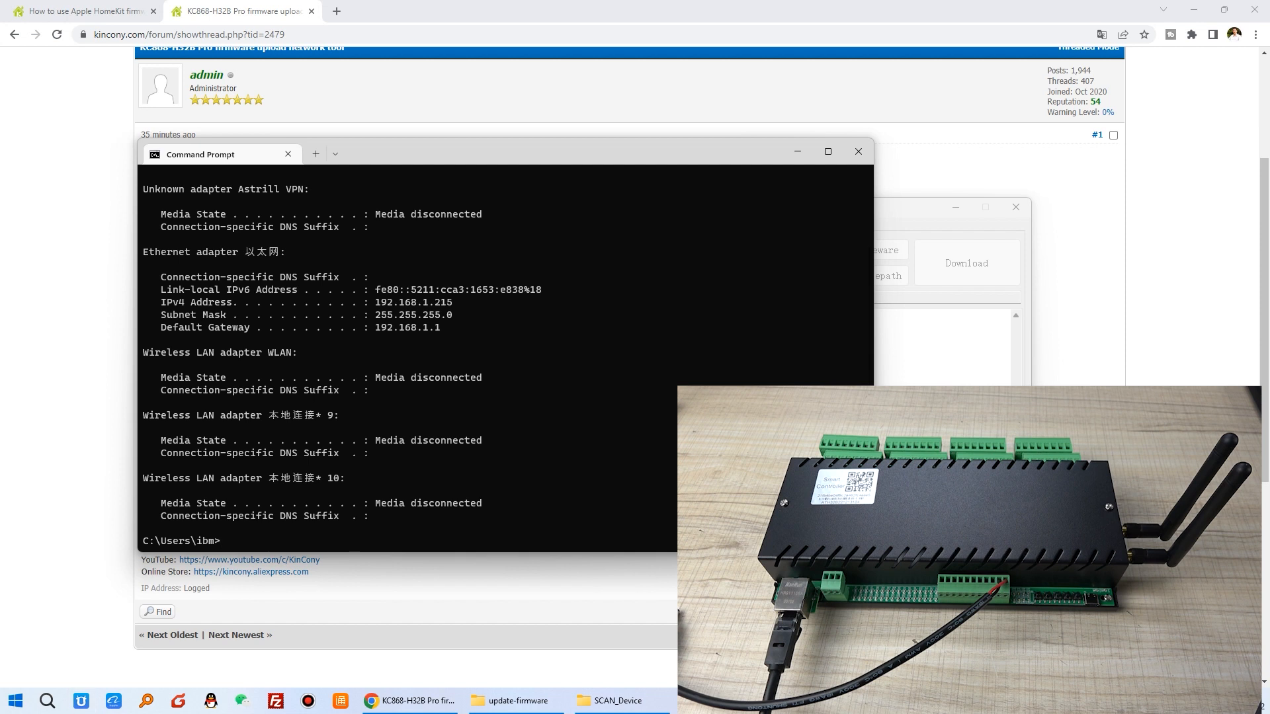
Copy the PC's IPv4 address 192.168.1.215 into the tool's Local IP field.
double_click(414, 302)
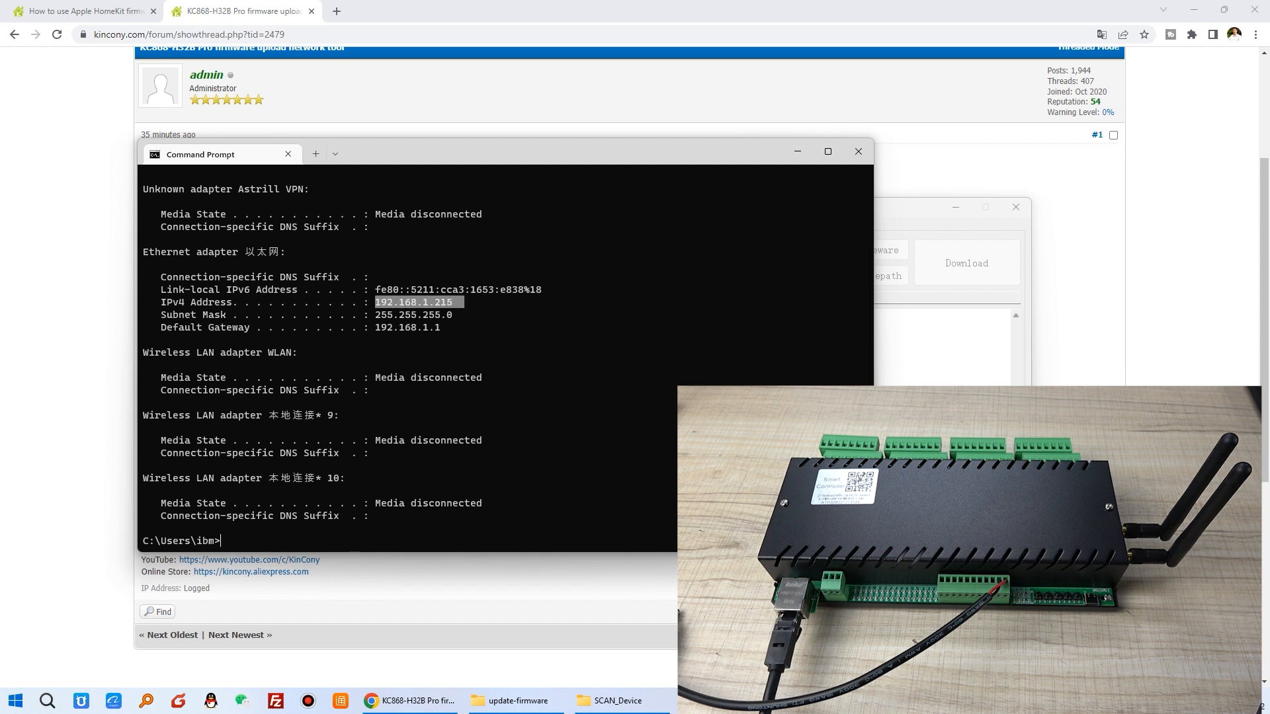
mouse_move(797, 151)
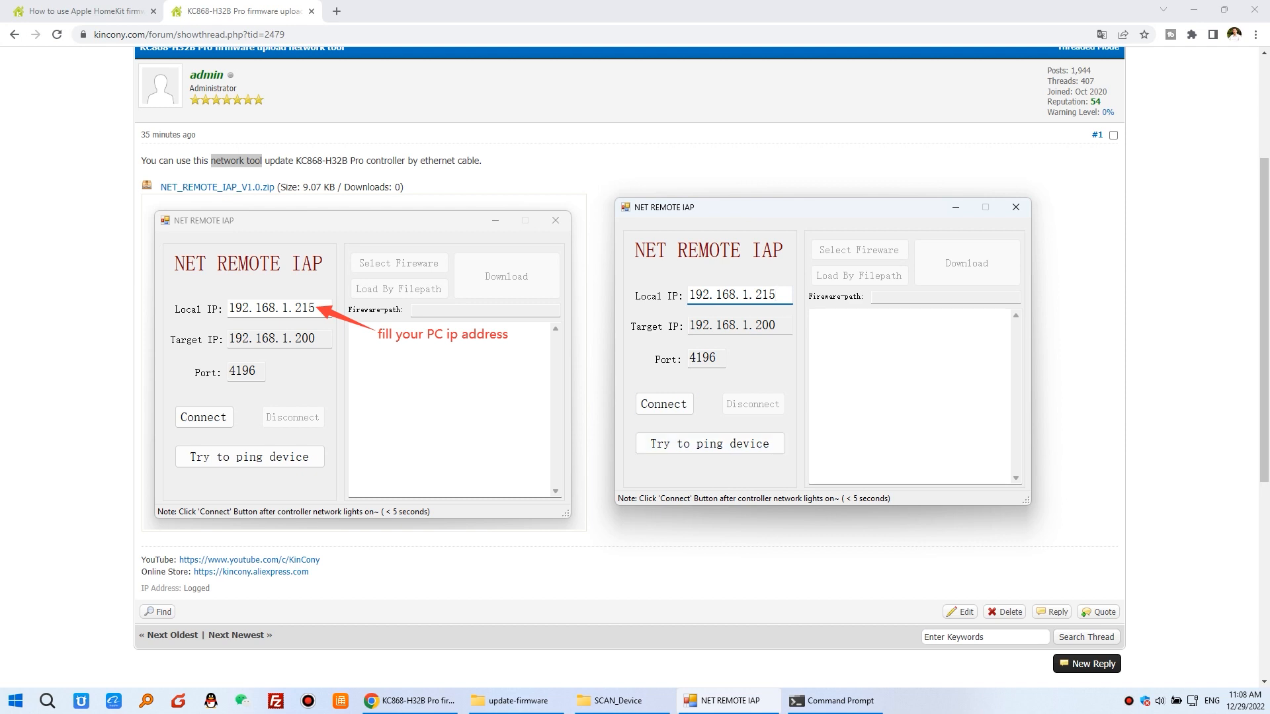
click(775, 293)
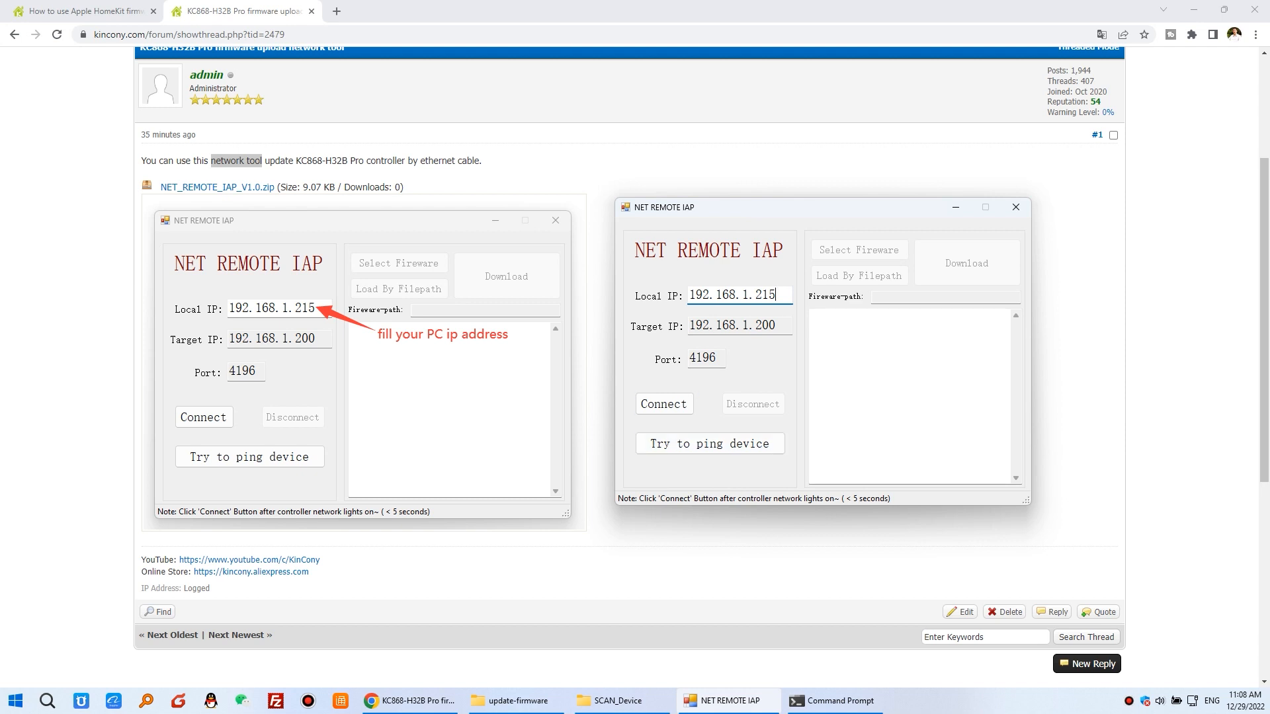
click(1015, 207)
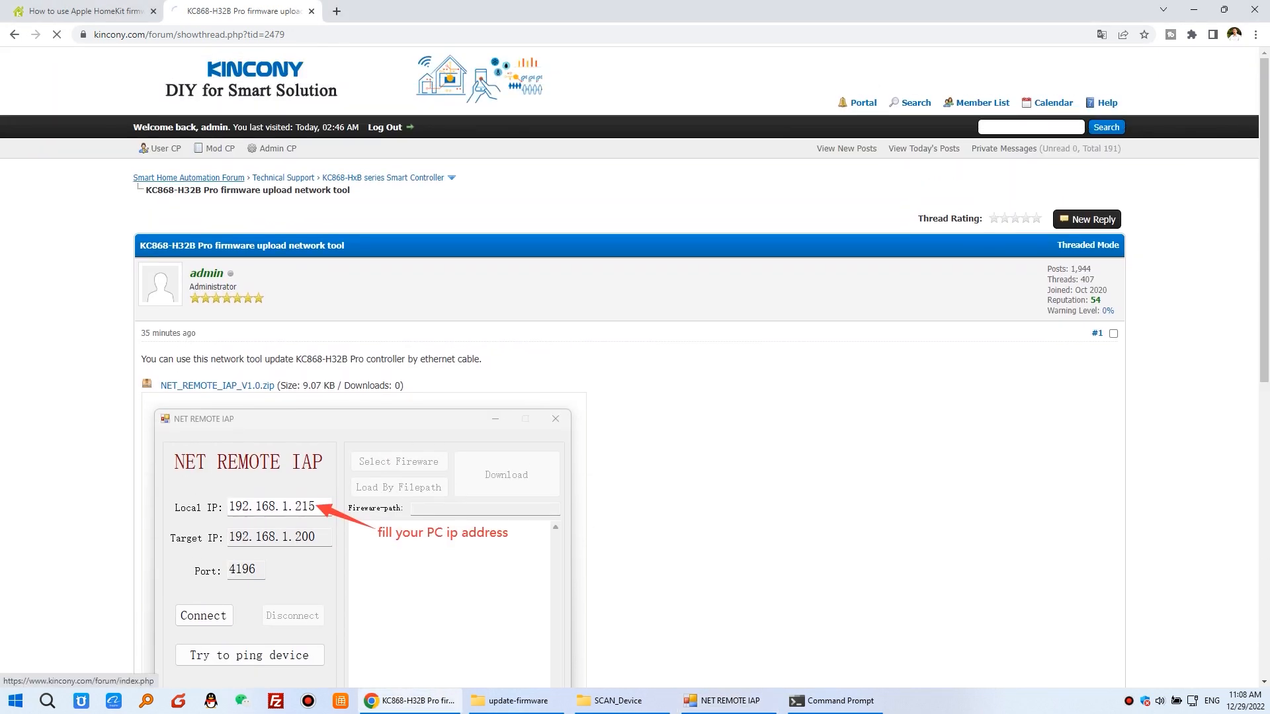
Go from the forum home through News to the KC868-H32B_Pro V1.14 firmware thread.
click(188, 177)
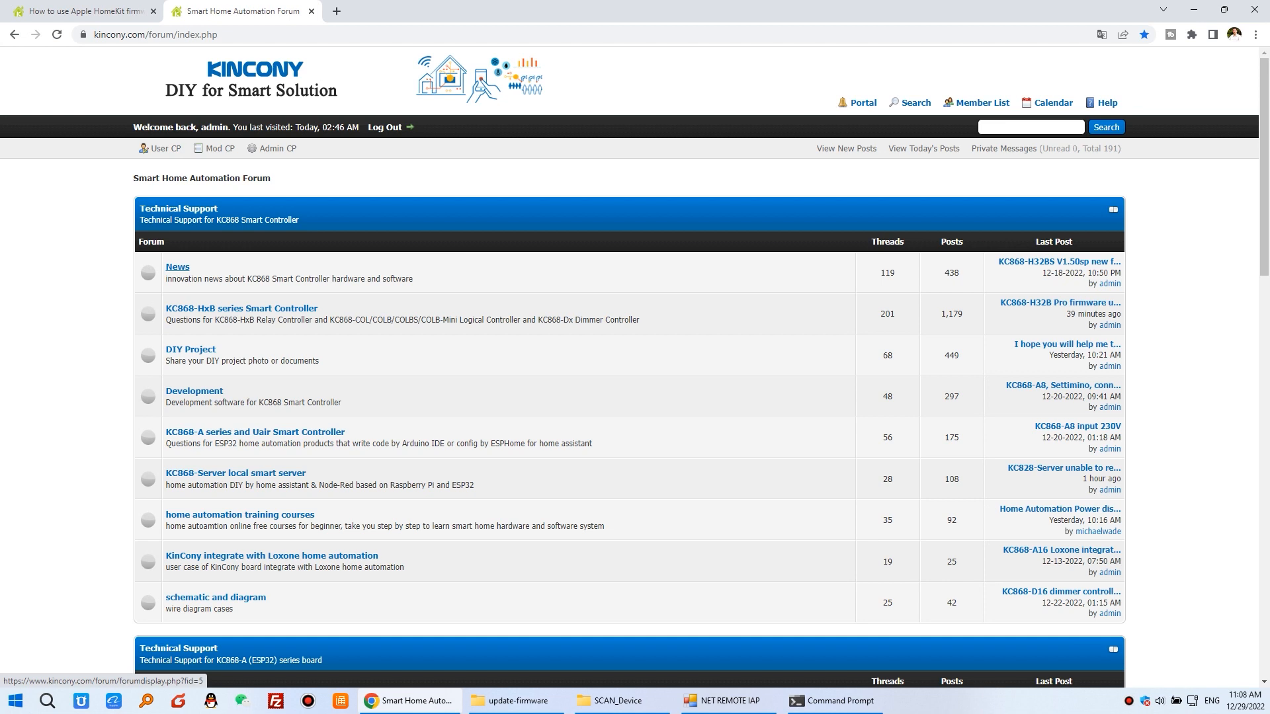
click(177, 267)
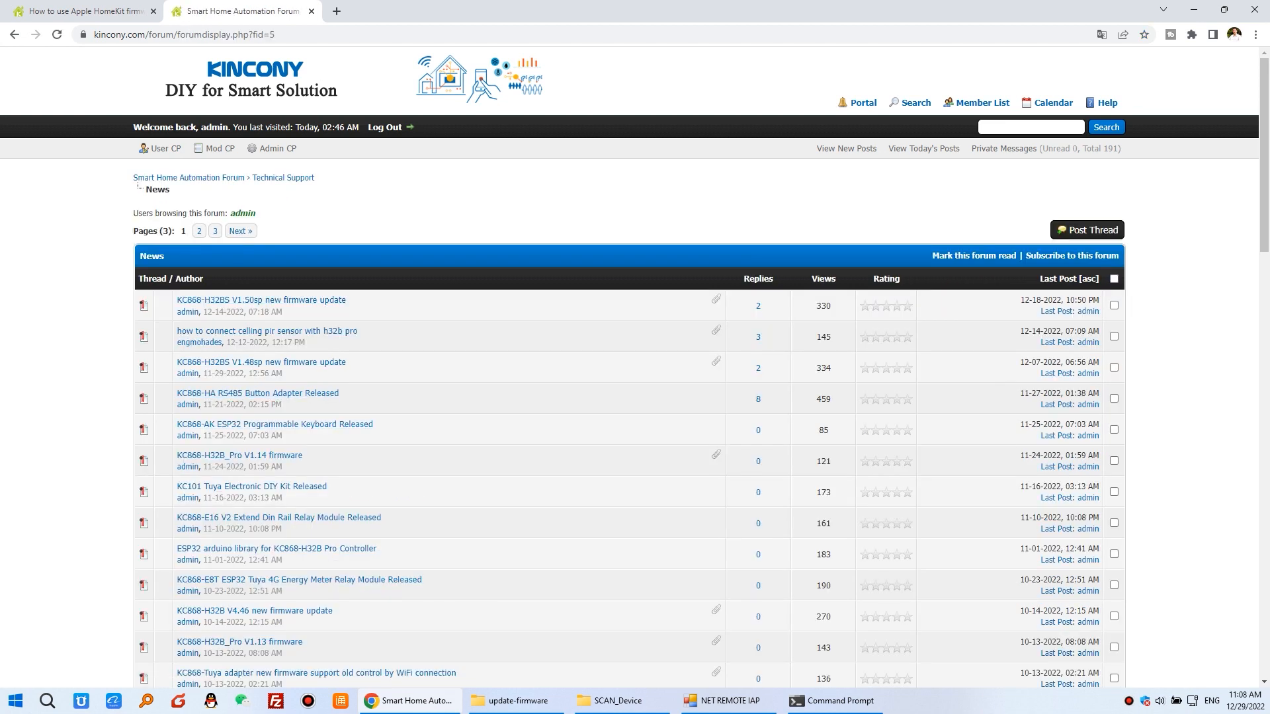
mouse_move(239, 455)
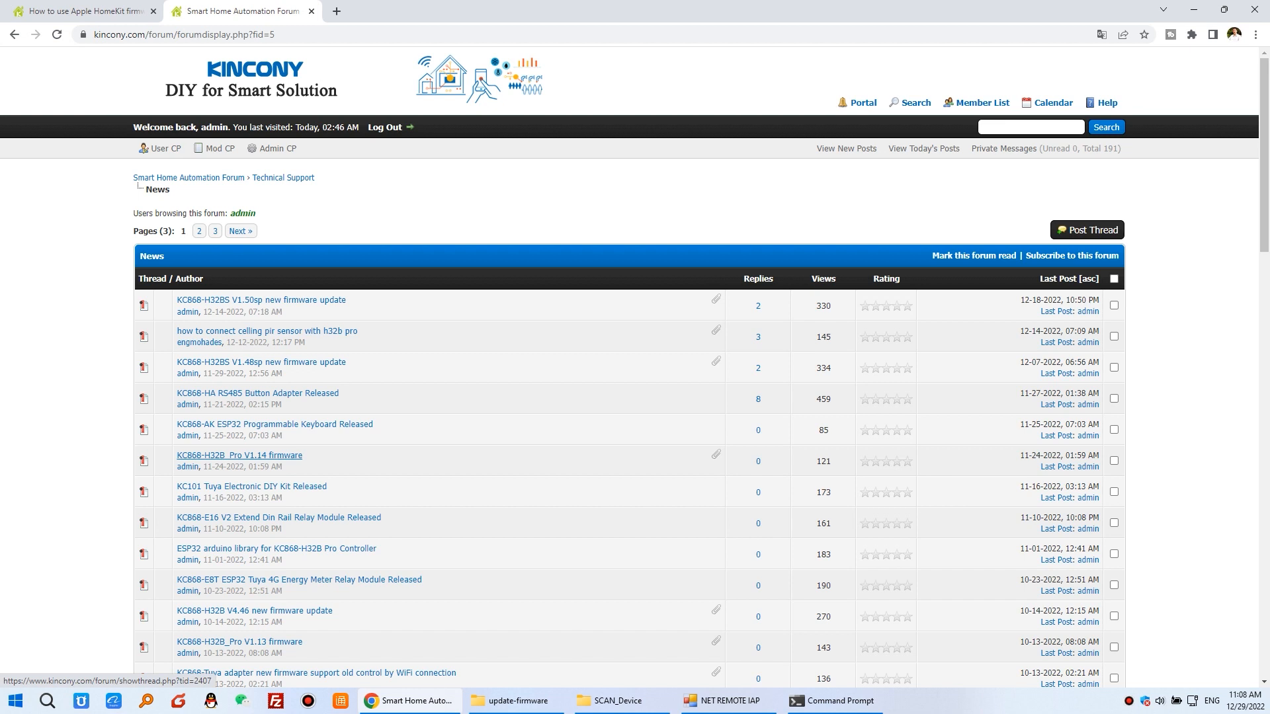
click(239, 455)
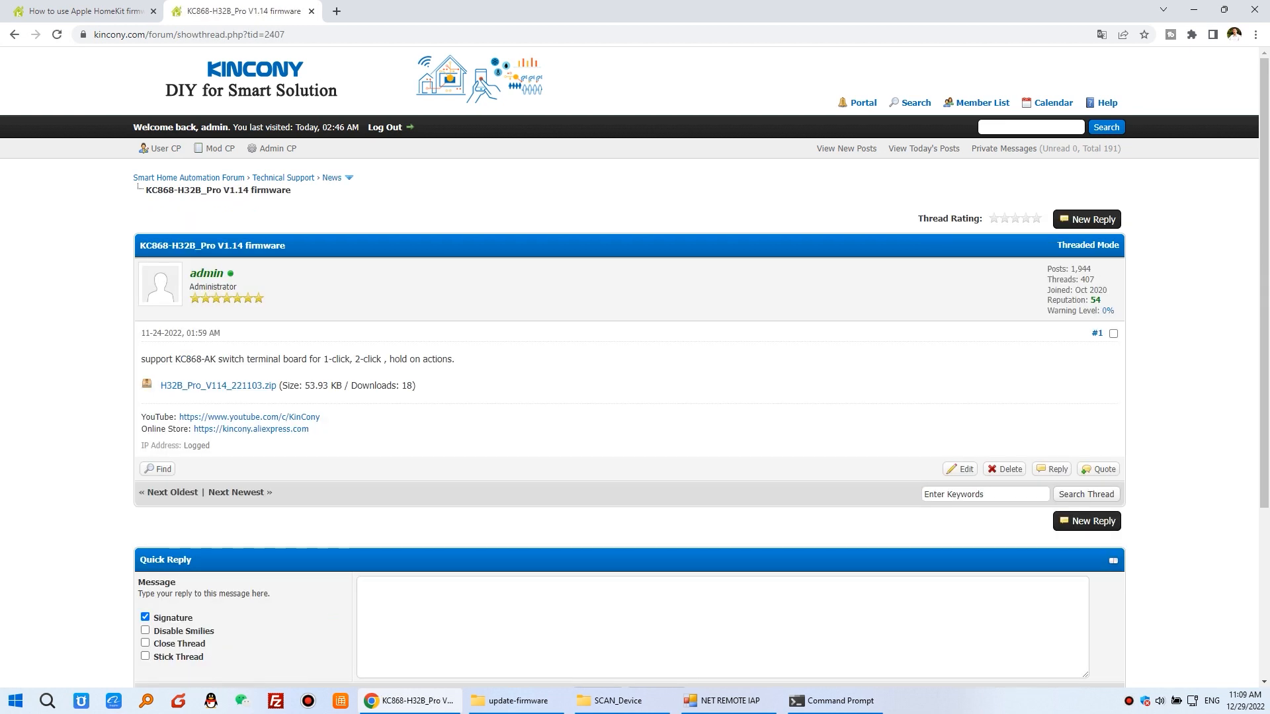
mouse_move(217, 385)
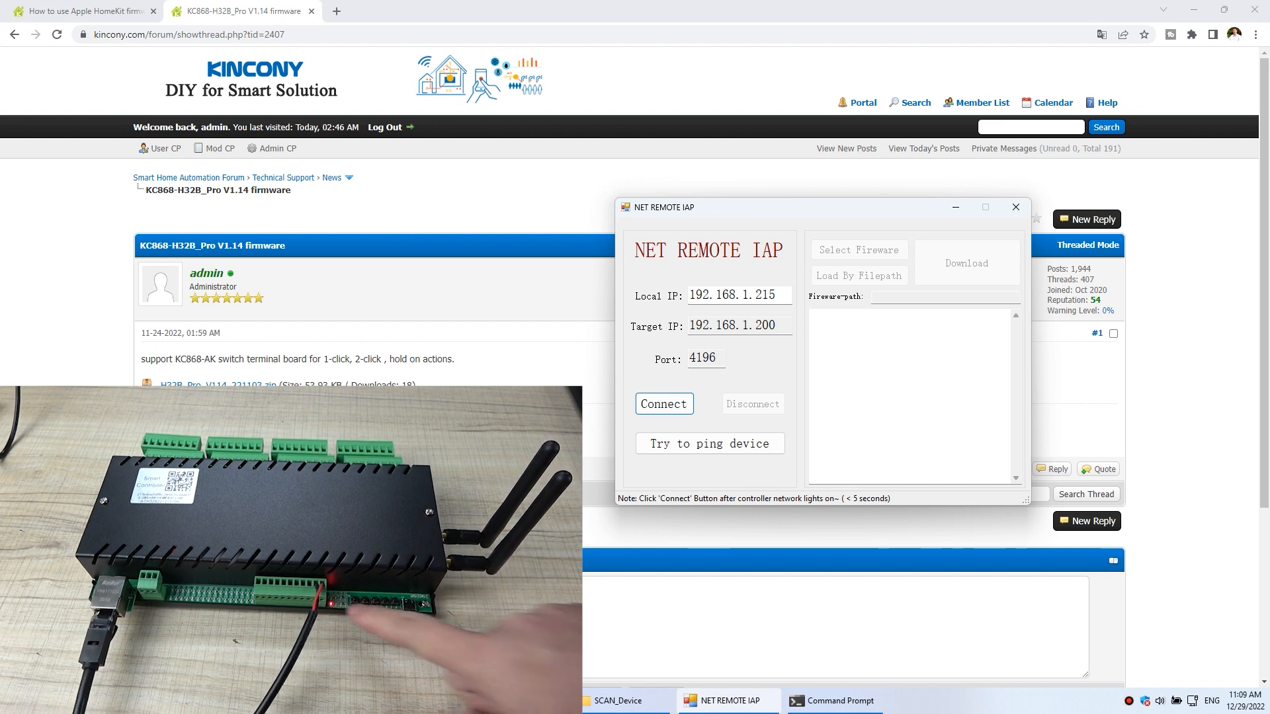
Connect to the controller at 192.168.1.200 and dismiss the bootloader-mode notice.
click(664, 404)
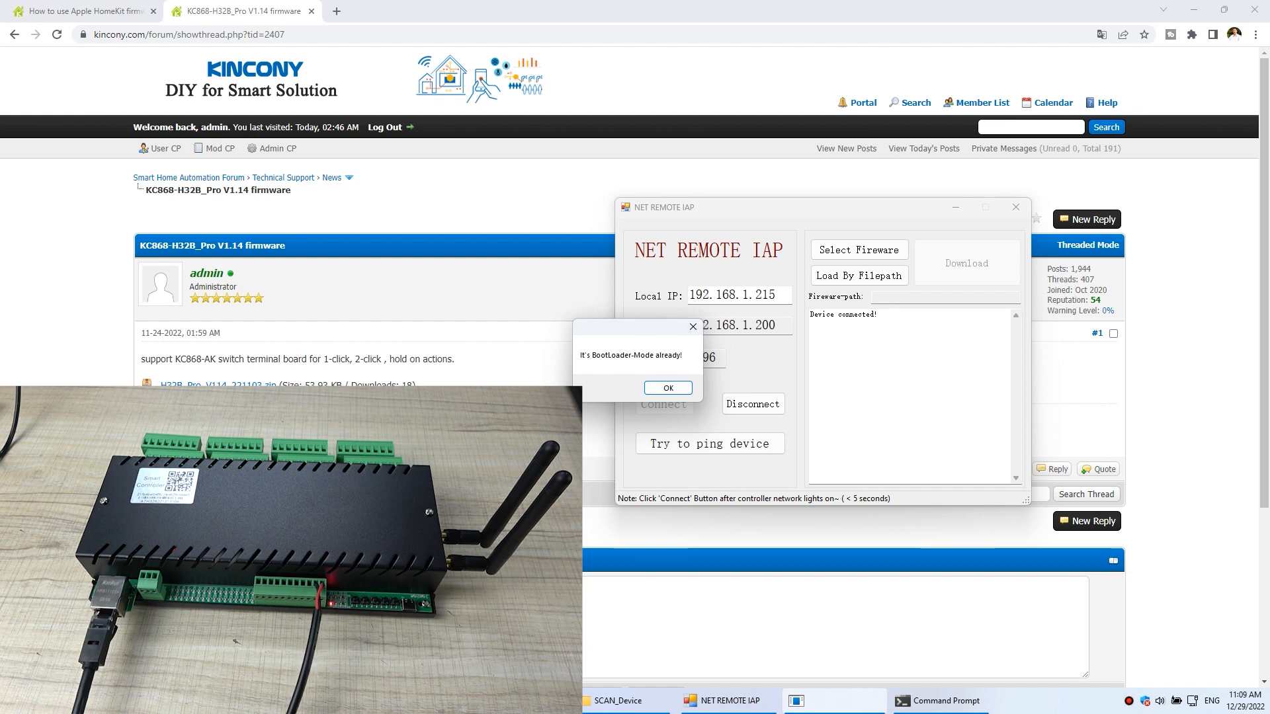
click(667, 386)
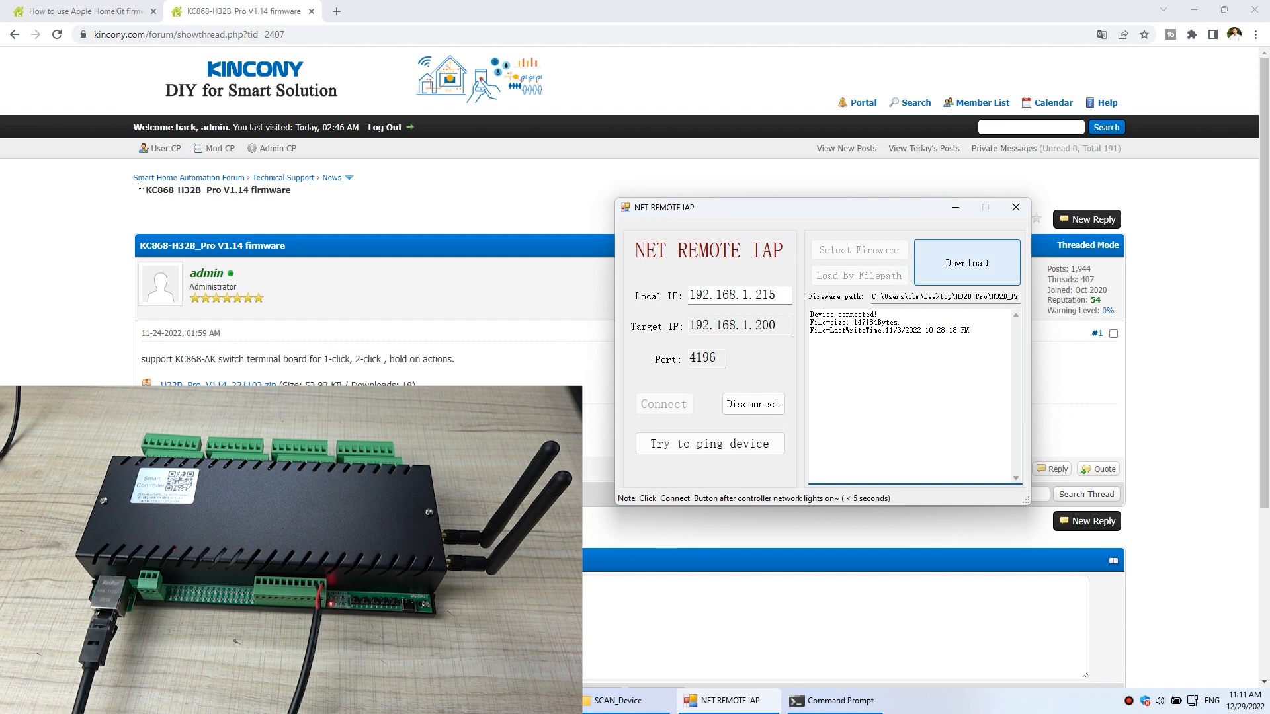
Download the 147104-byte H32B Pro firmware to the controller.
click(966, 262)
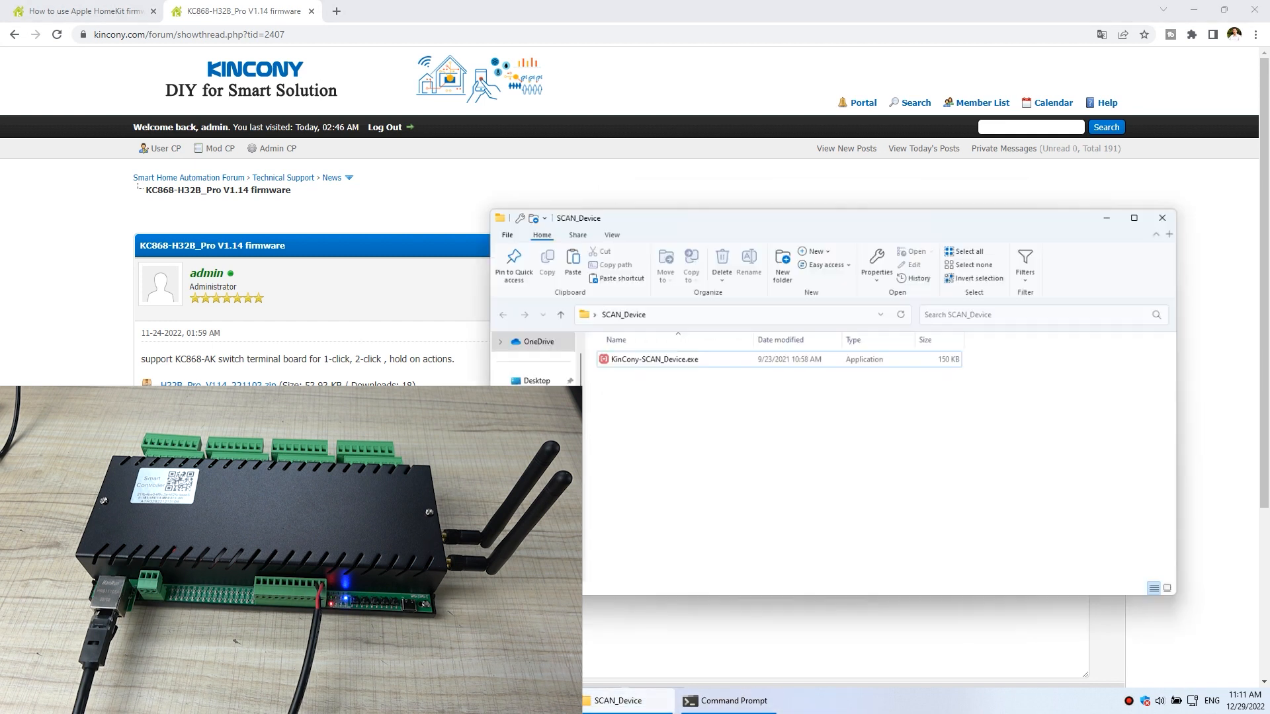
Run KinCony-SCAN_Device, scan the network, and inspect the H32B_Pro and SERVER results.
double_click(654, 360)
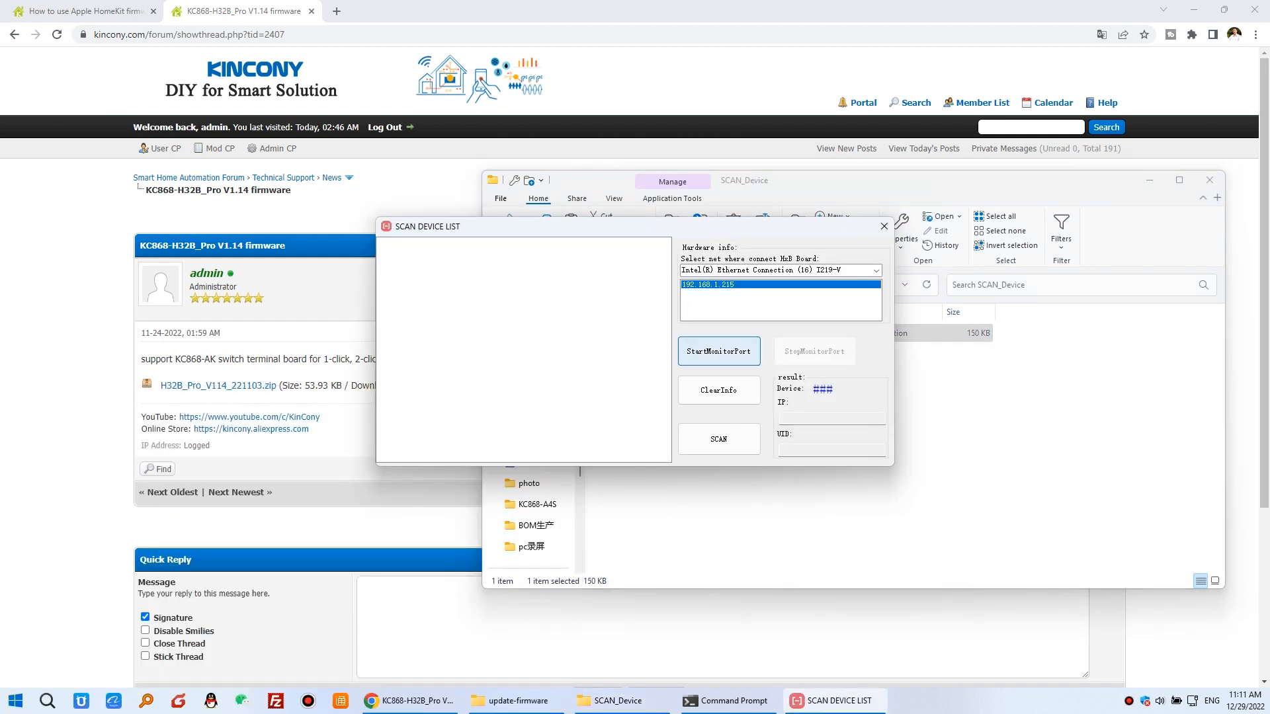
click(717, 350)
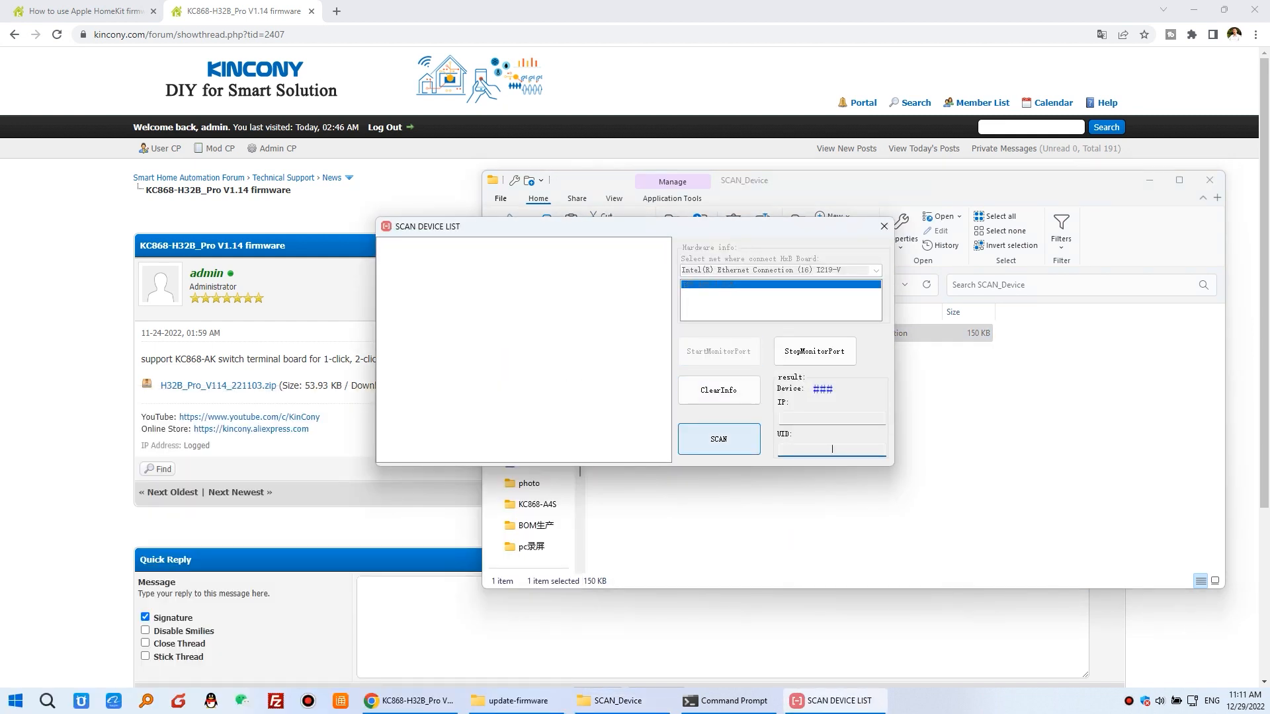
click(718, 440)
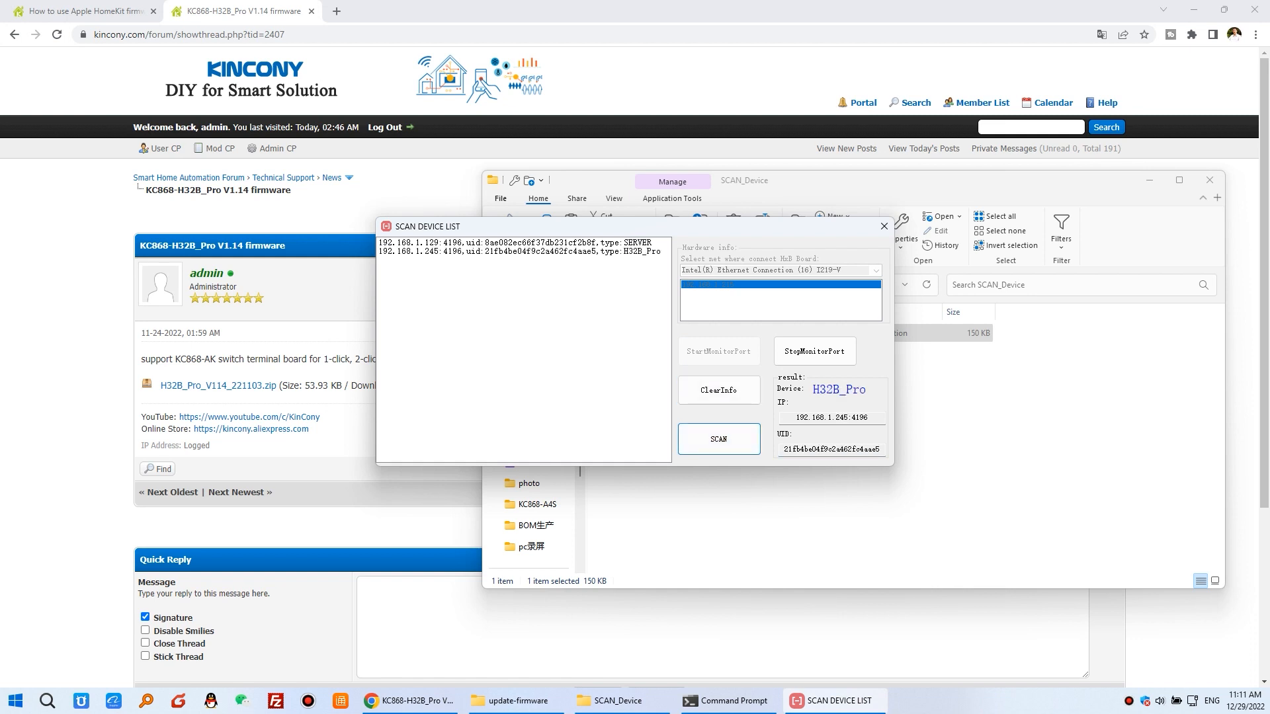
click(518, 251)
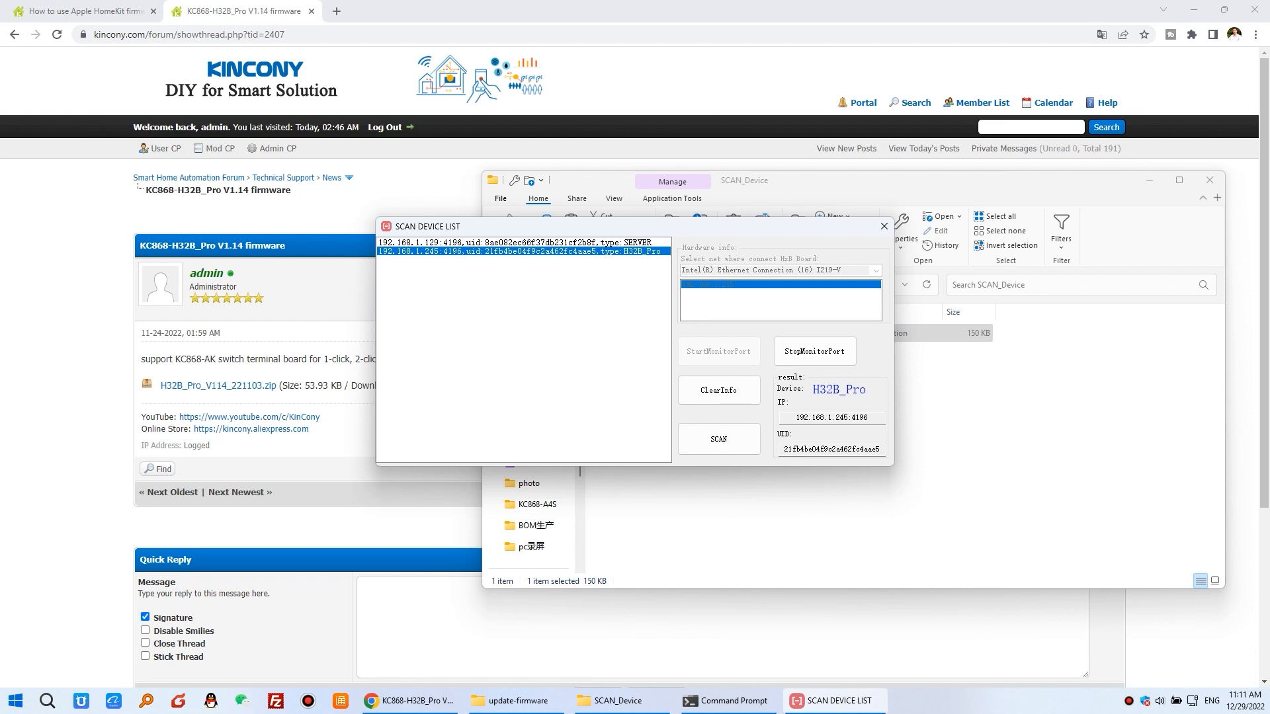
click(519, 243)
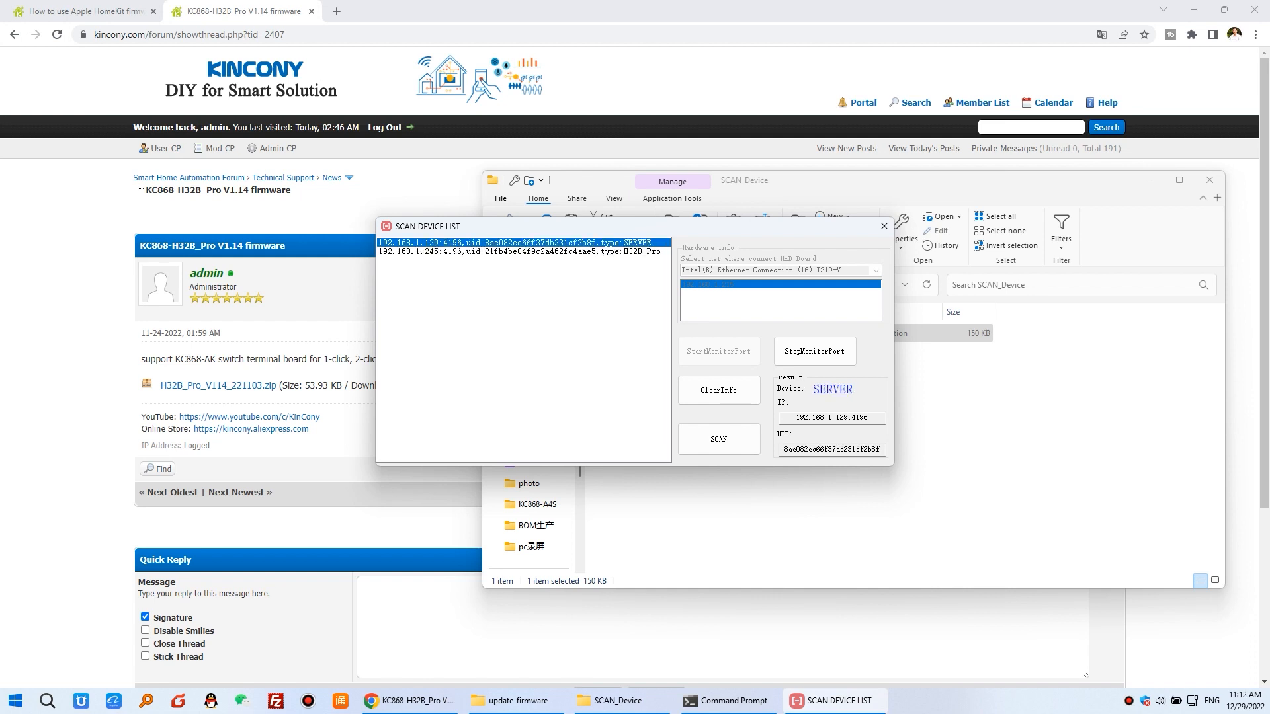
click(519, 251)
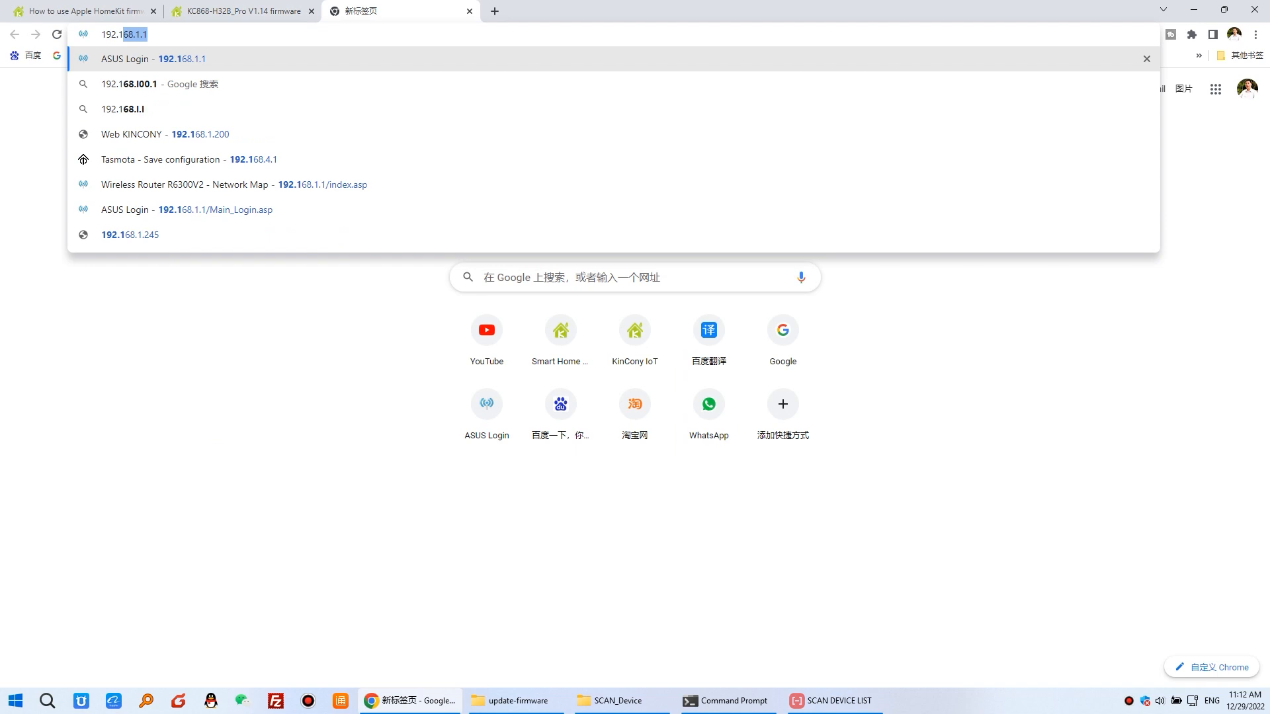
Browse to 192.168.1.245 and autofill the saved admin password.
text(192.168.1.245)
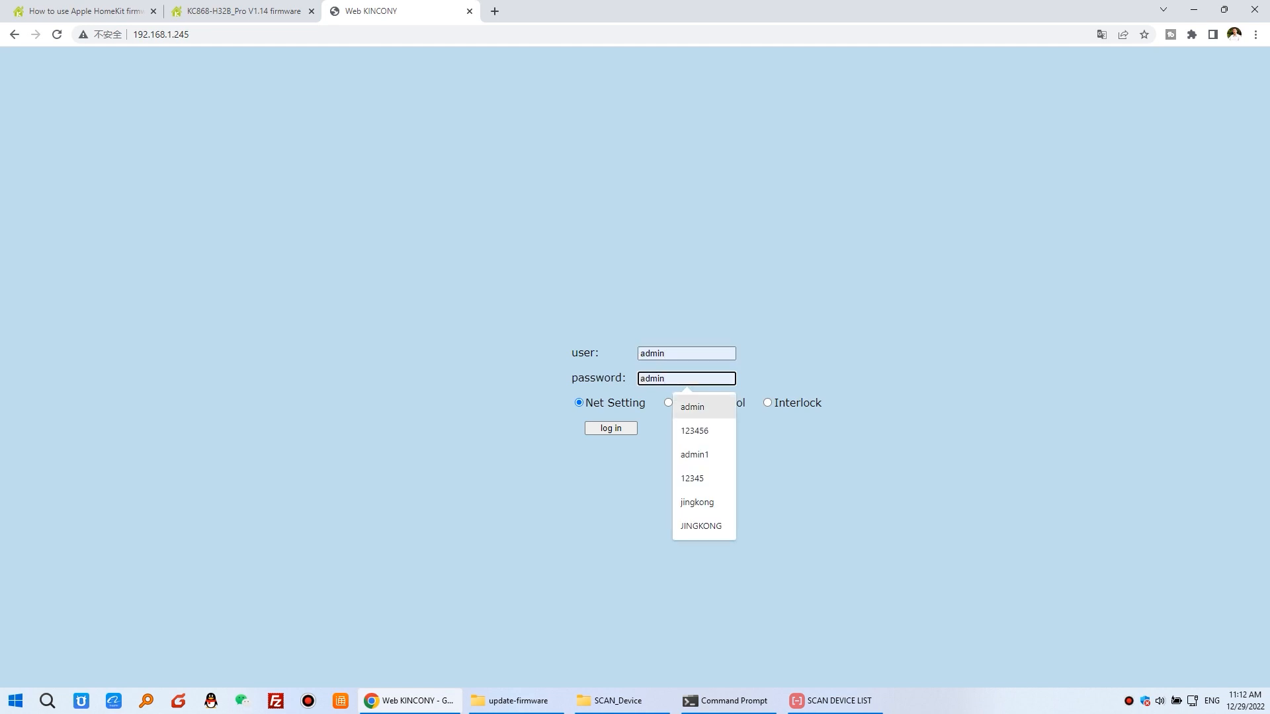
click(610, 427)
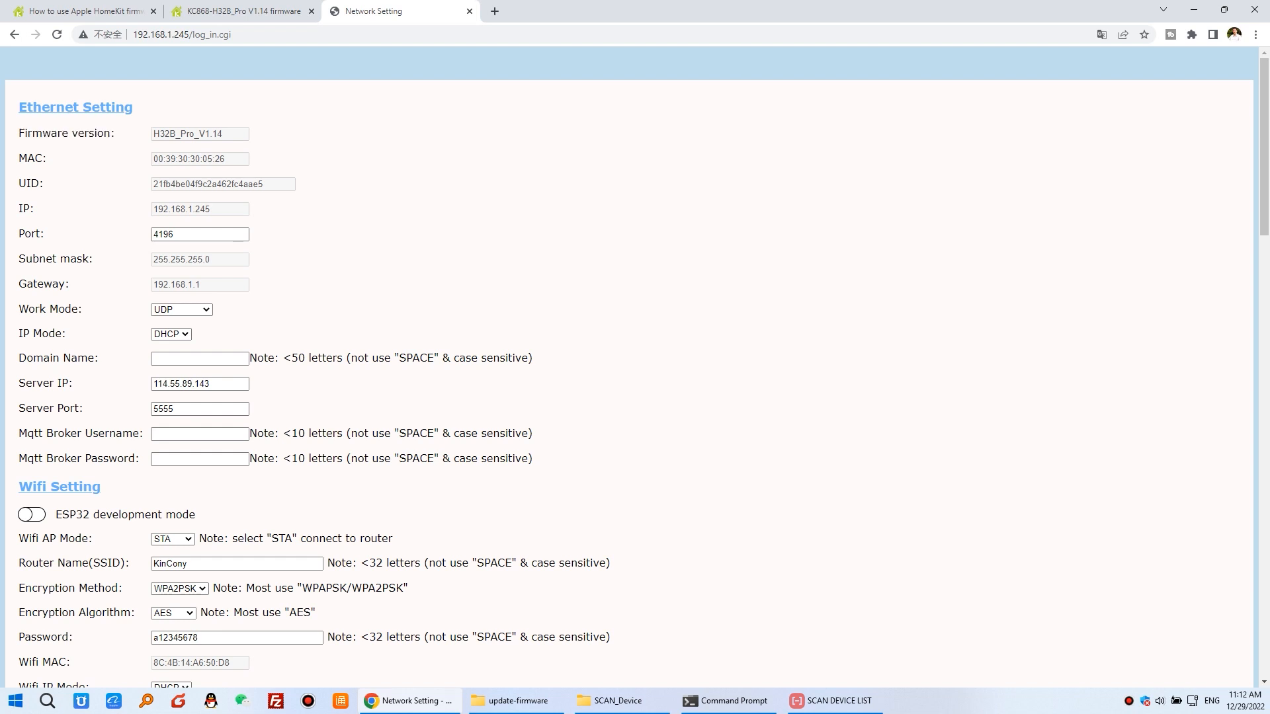
Select the H32B_Pro_V1.14 firmware version value on the Network Setting page.
double_click(198, 133)
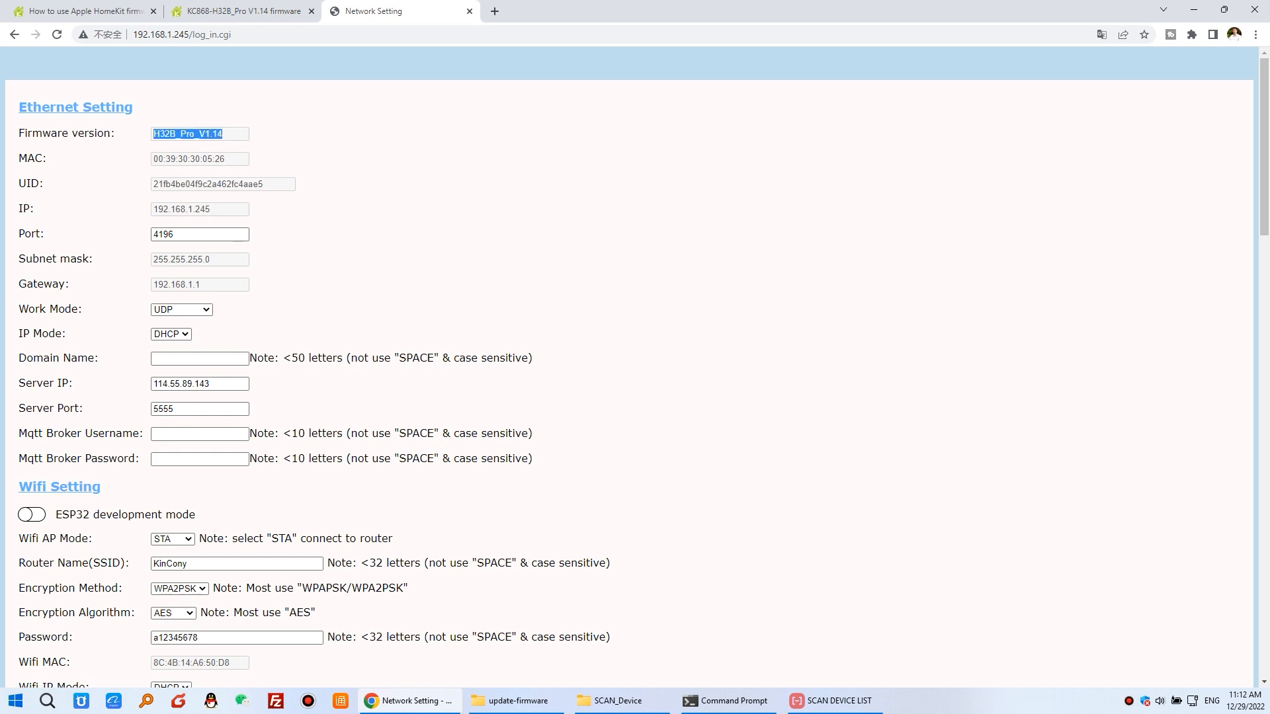